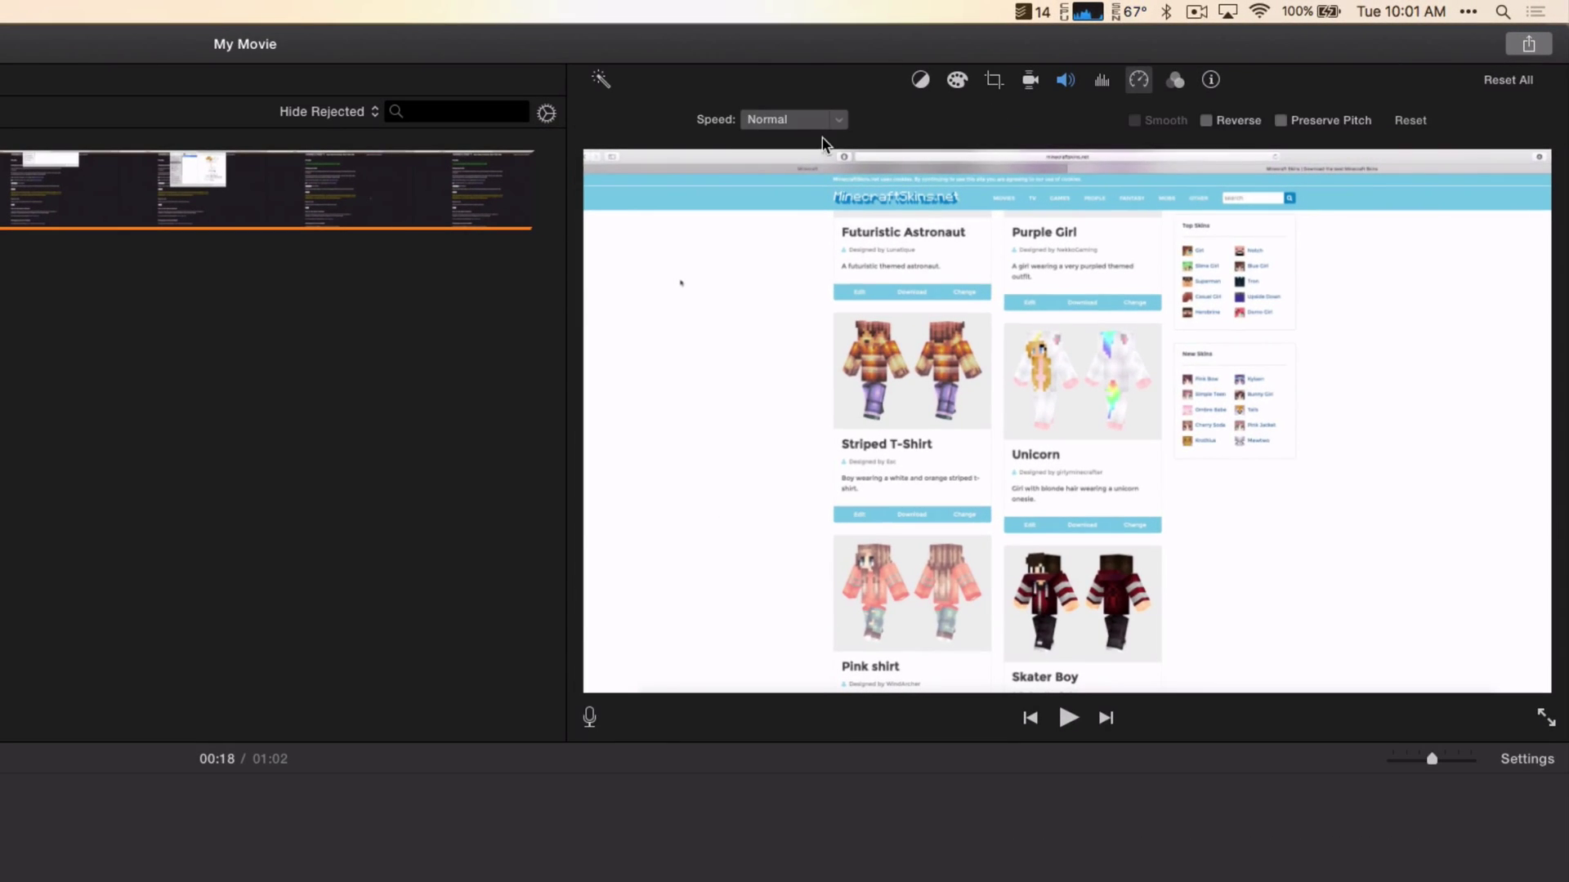
pyautogui.moveTo(708, 133)
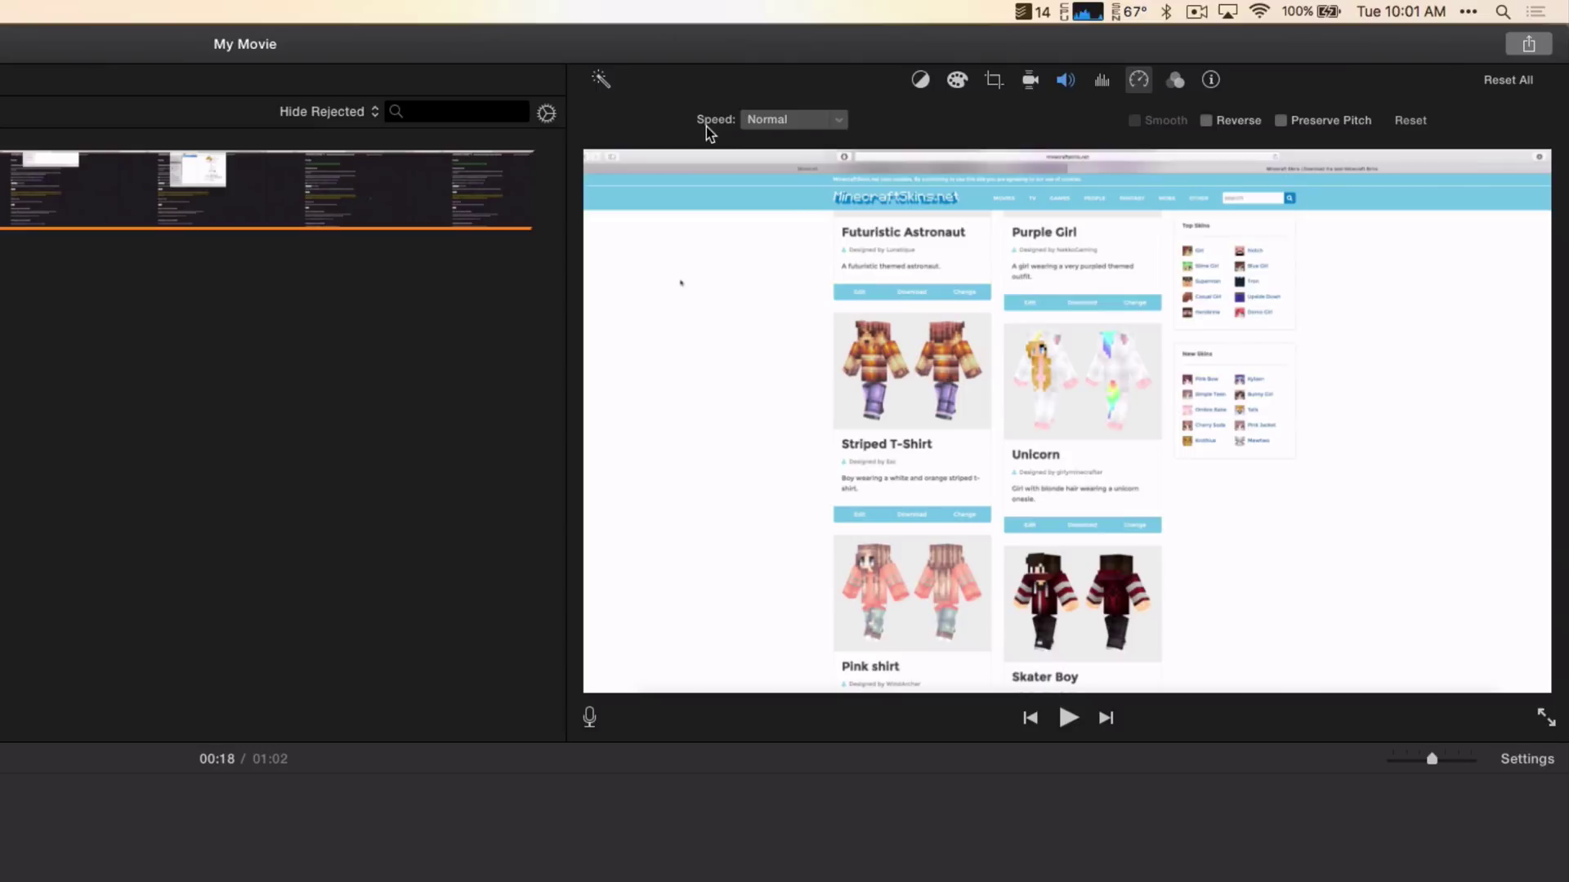
pyautogui.moveTo(795, 121)
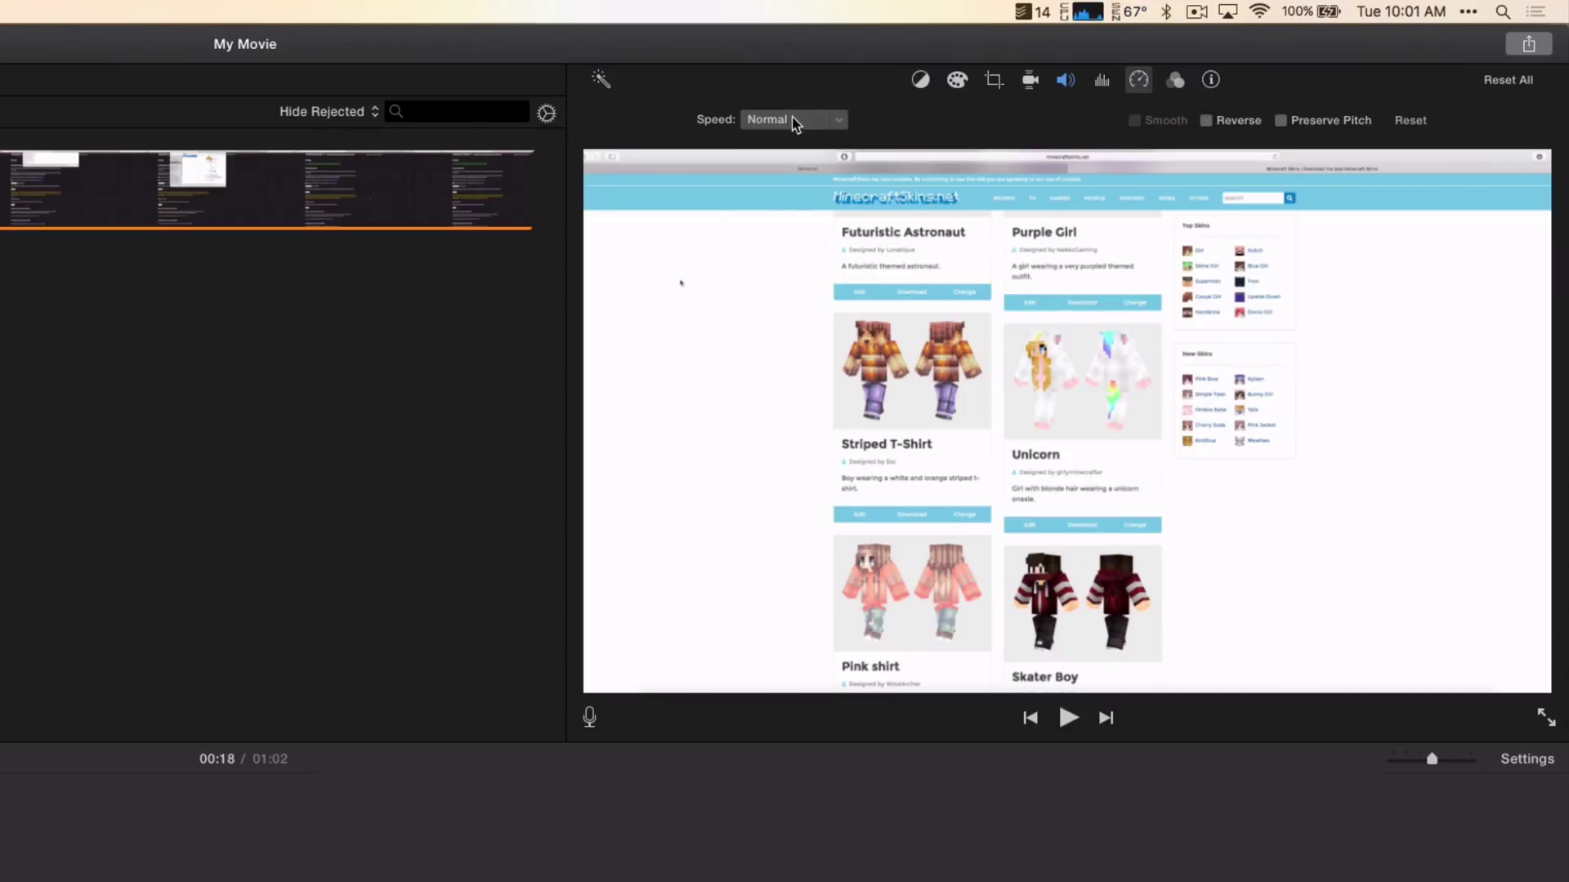
# Set the screen-recording clip's speed to Slow (50%)
pyautogui.click(792, 119)
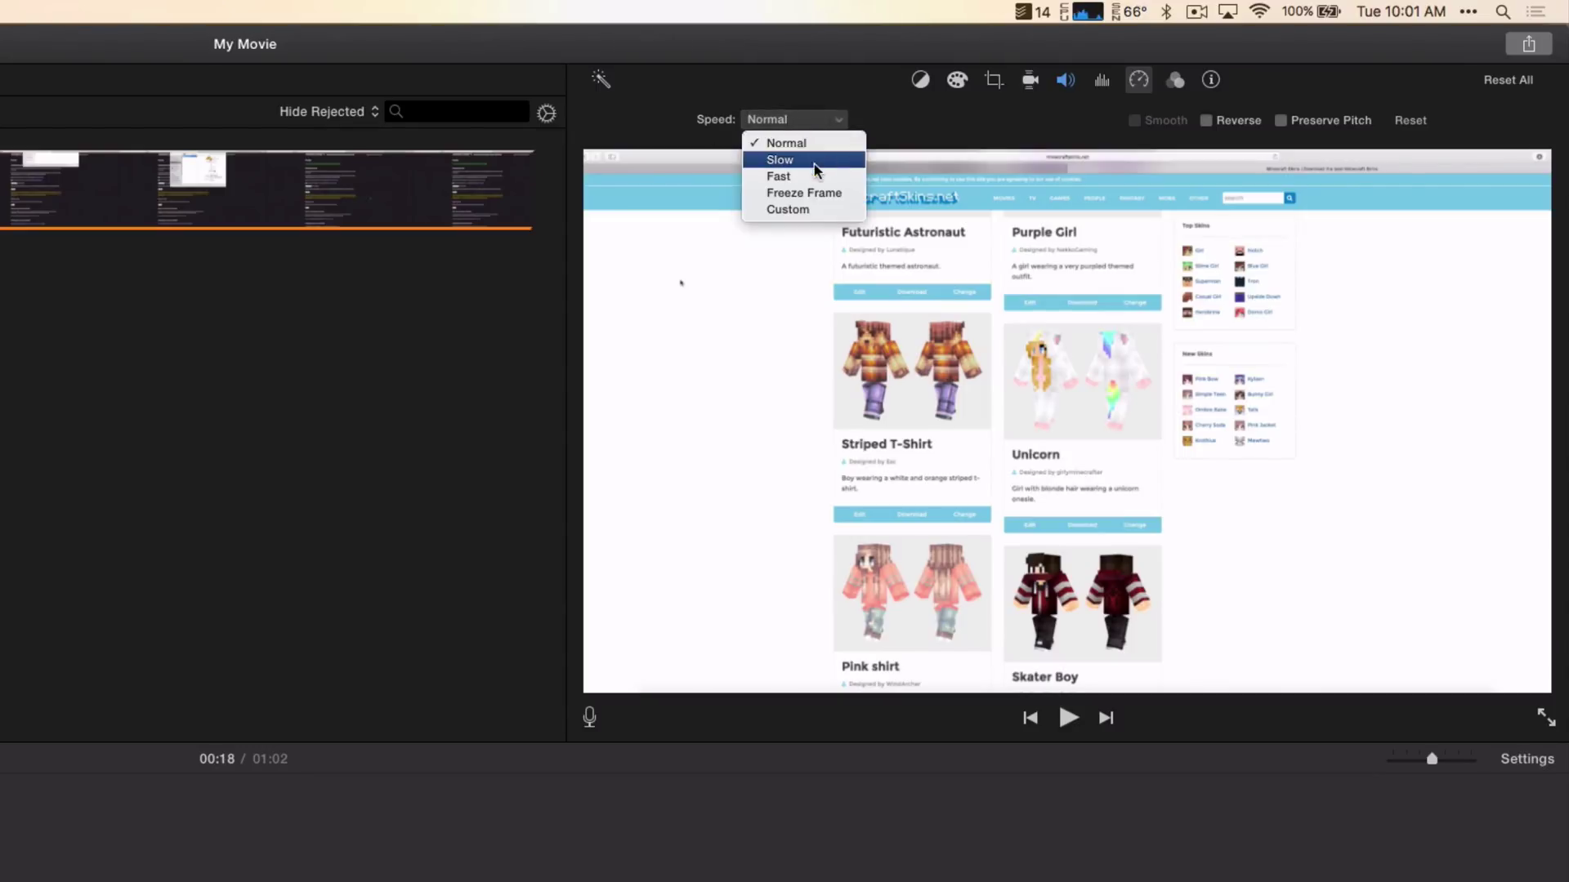
pyautogui.click(779, 160)
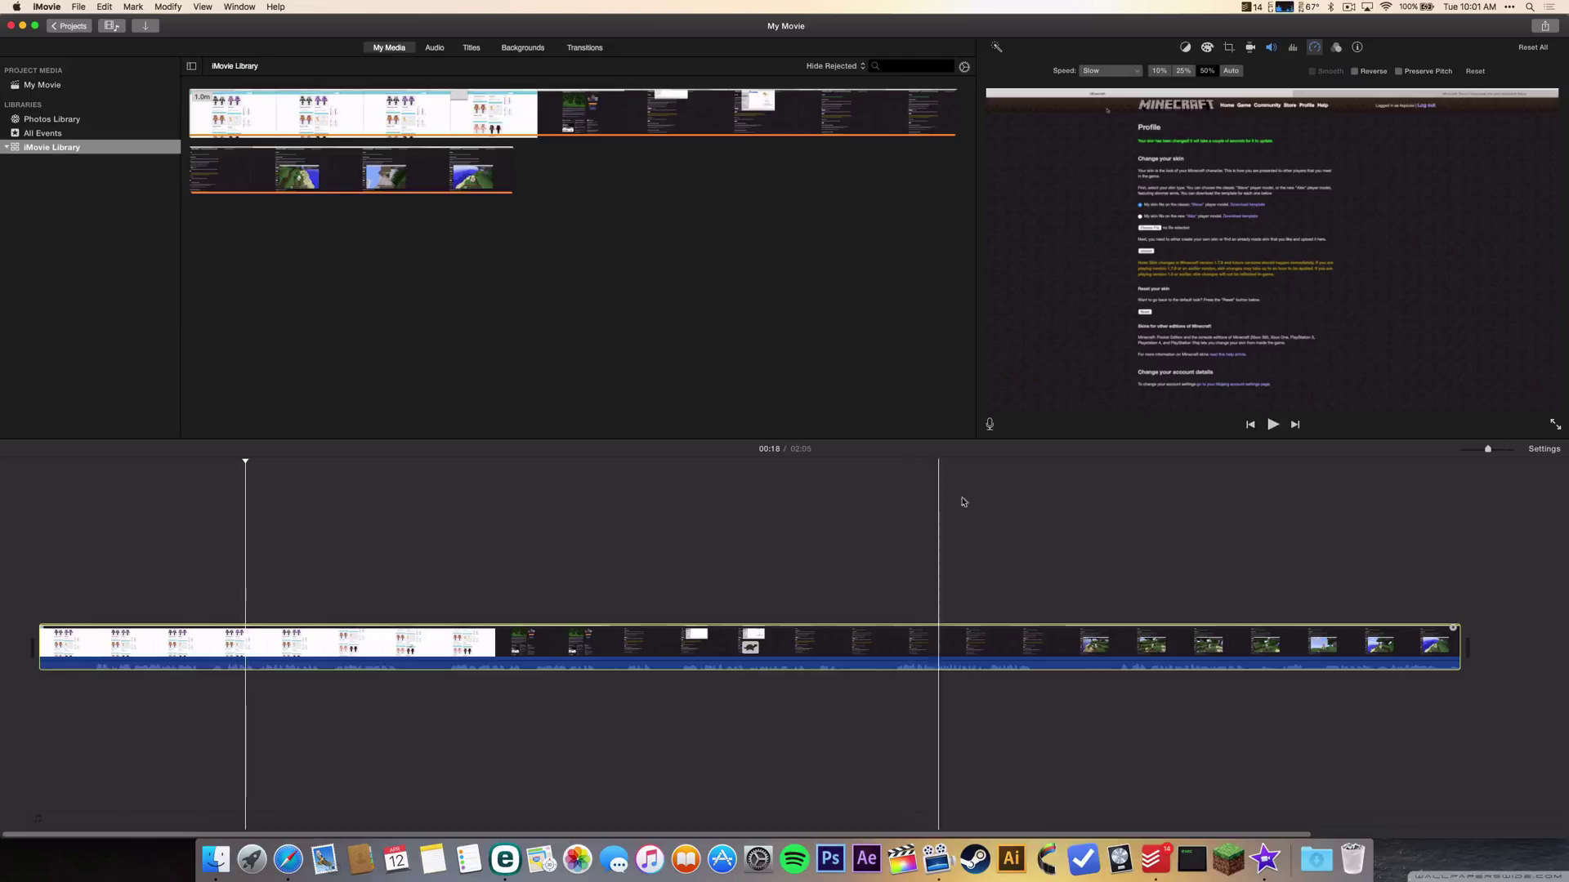
pyautogui.click(1158, 71)
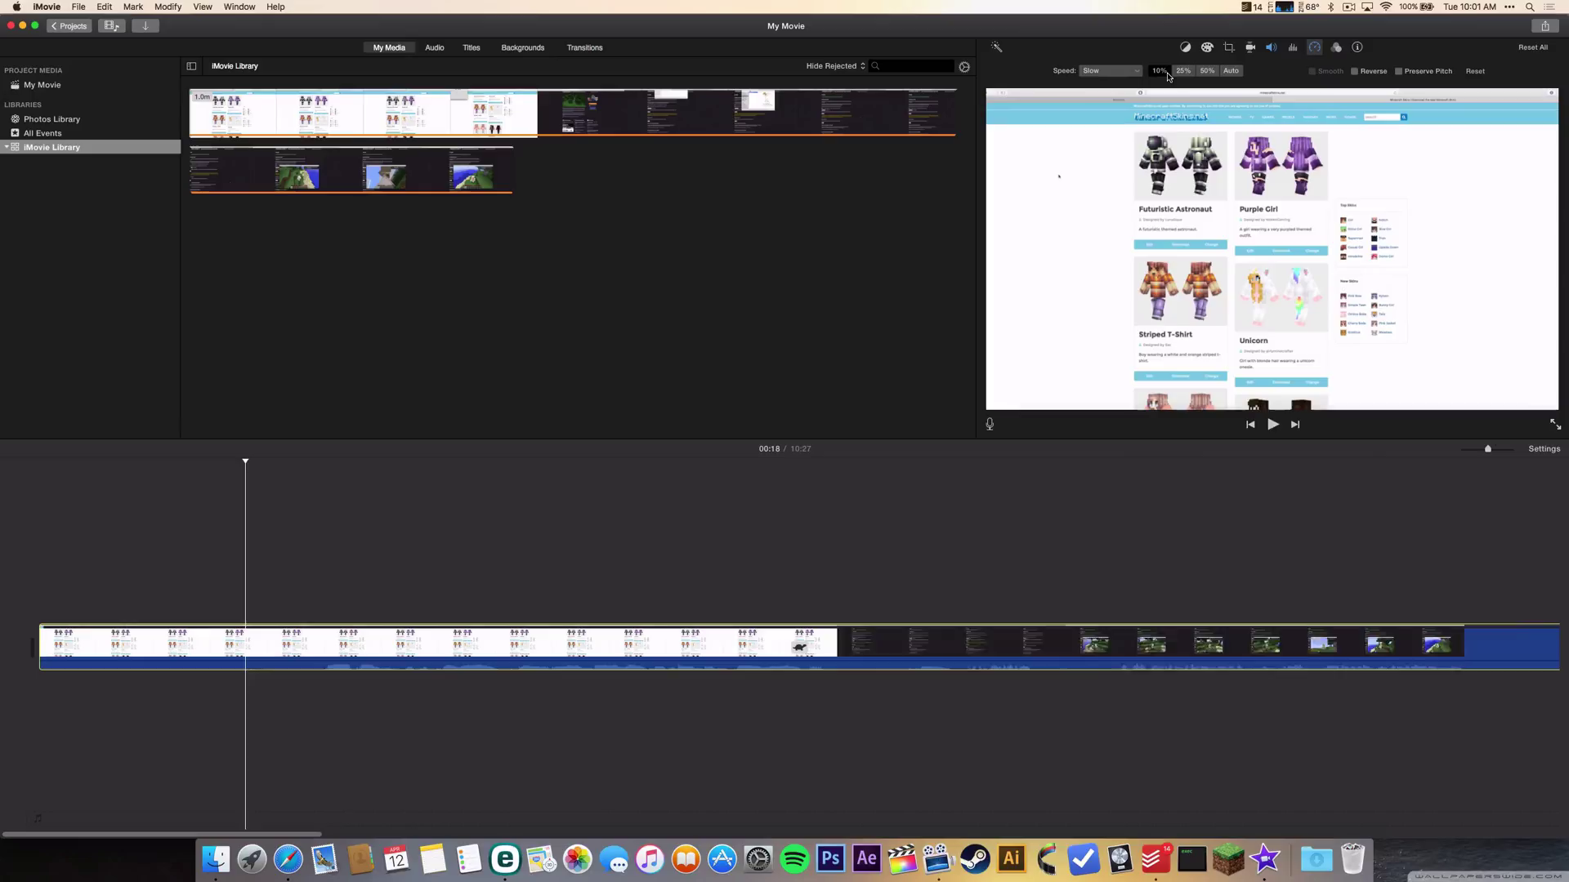
pyautogui.click(1184, 71)
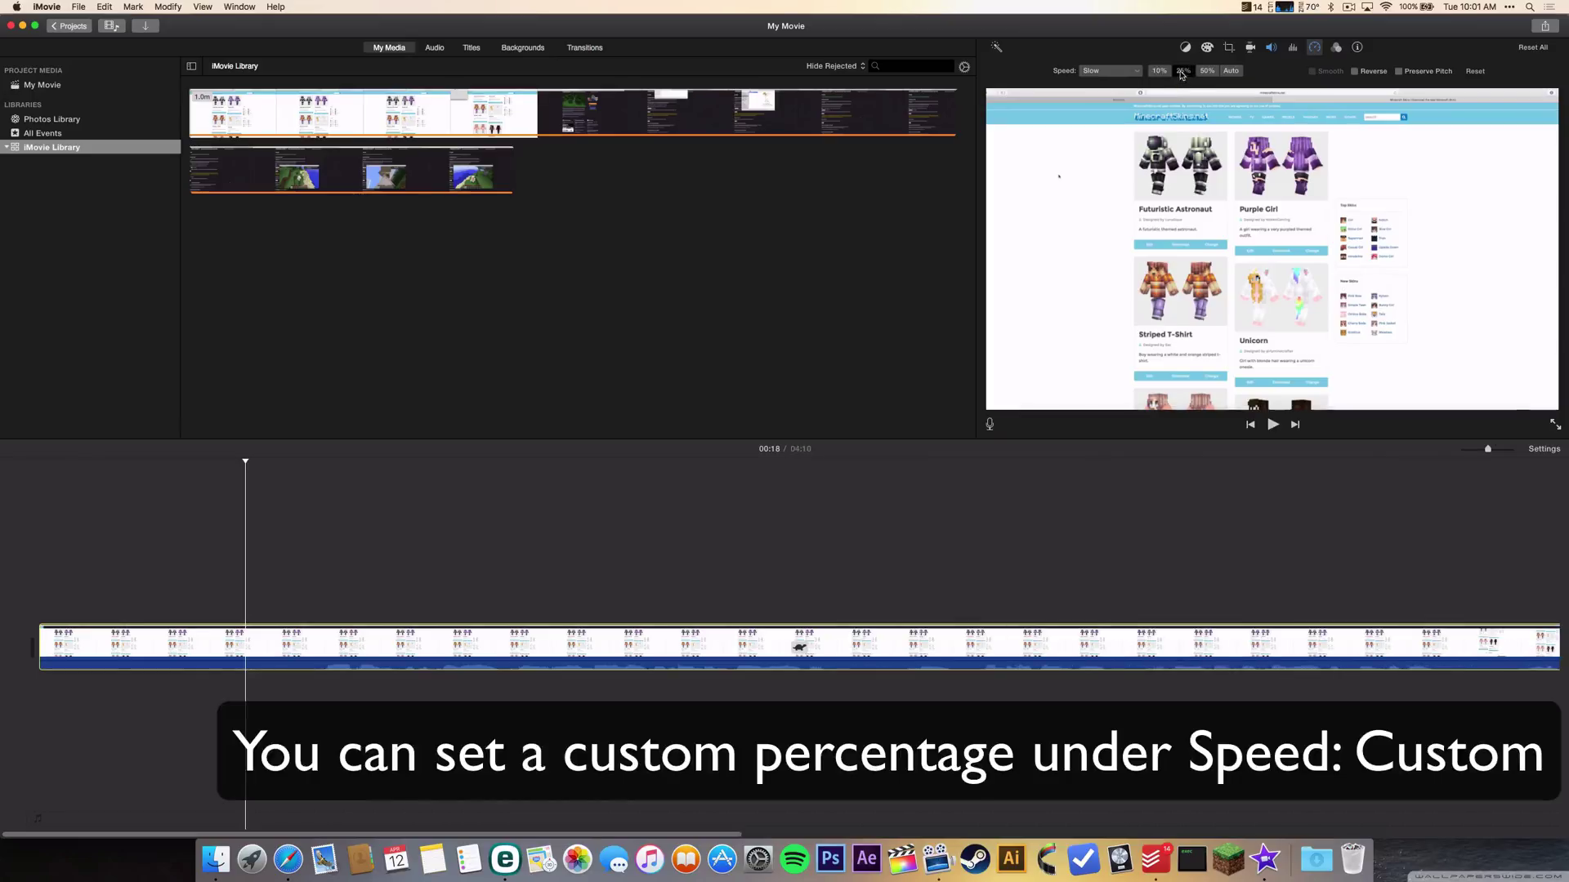
pyautogui.click(1106, 70)
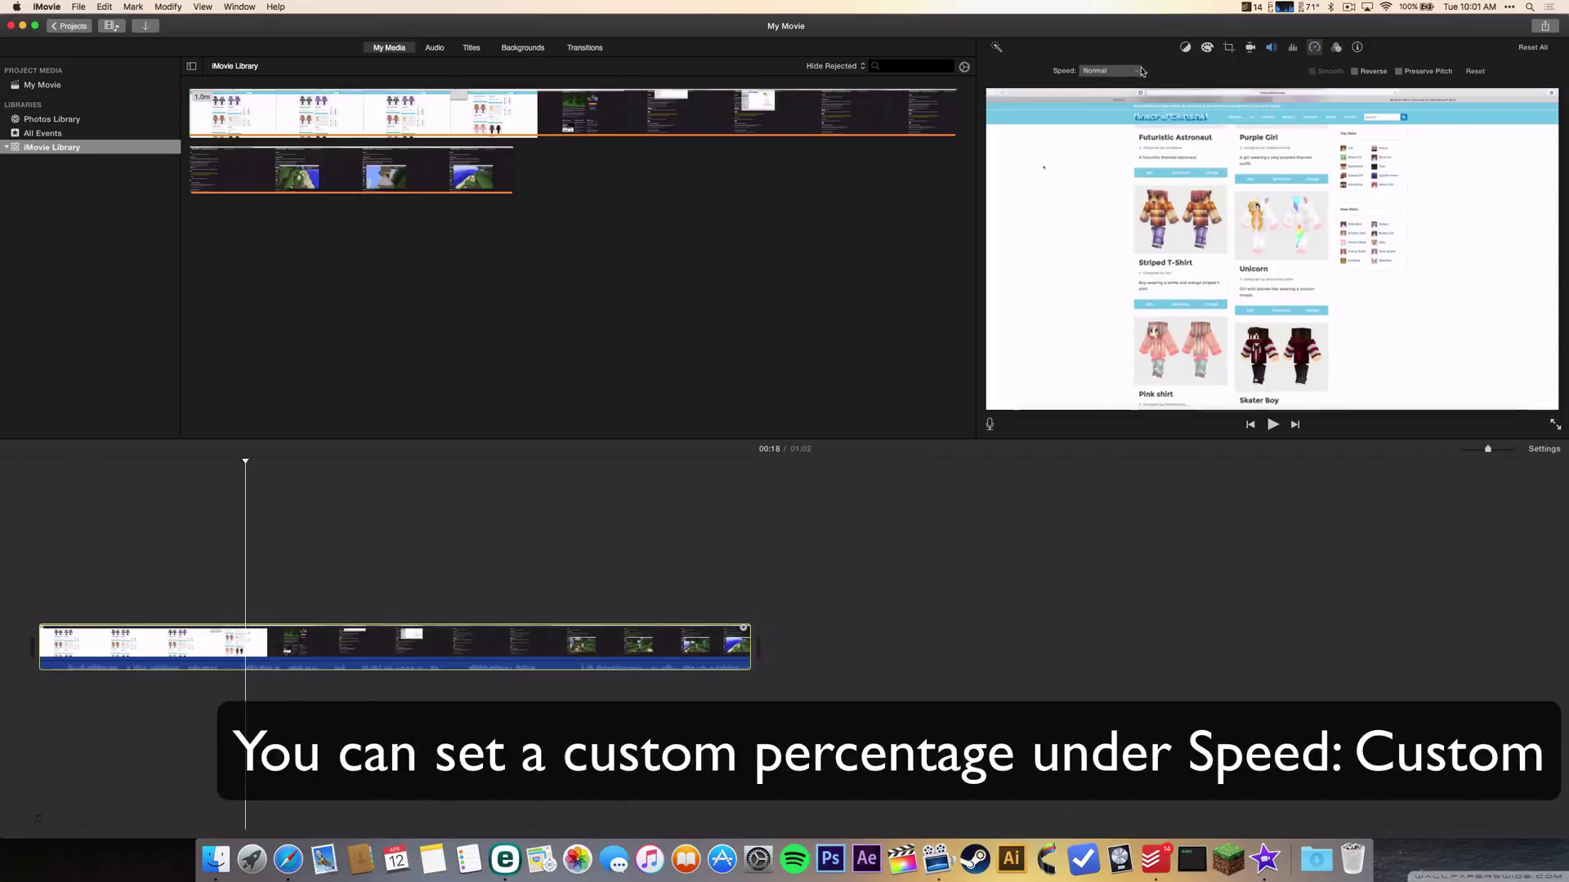
pyautogui.click(1108, 71)
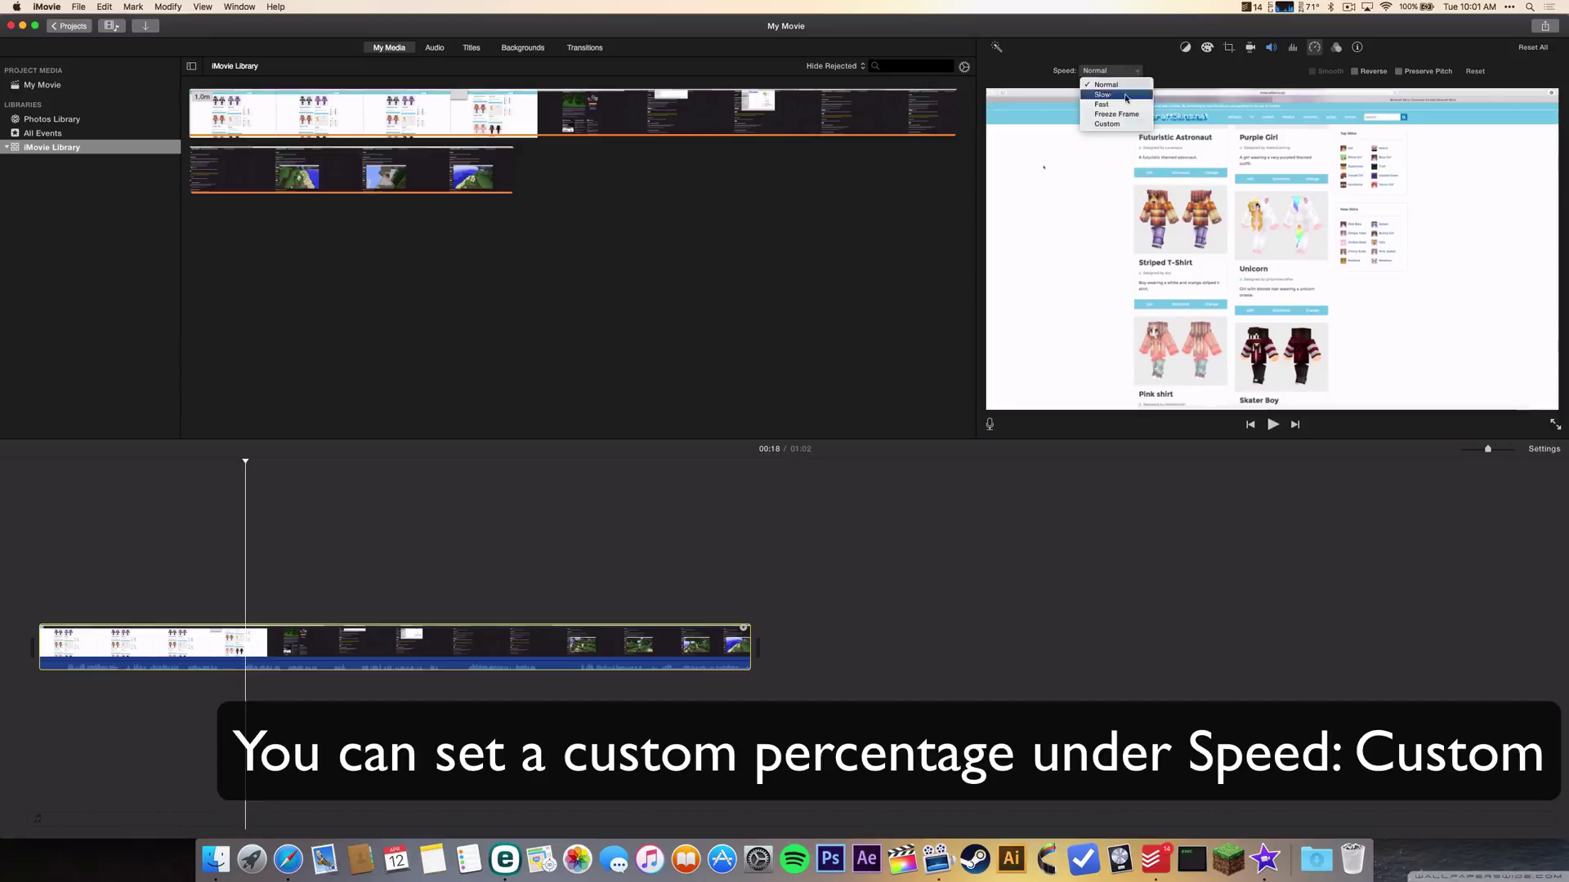
pyautogui.click(1106, 84)
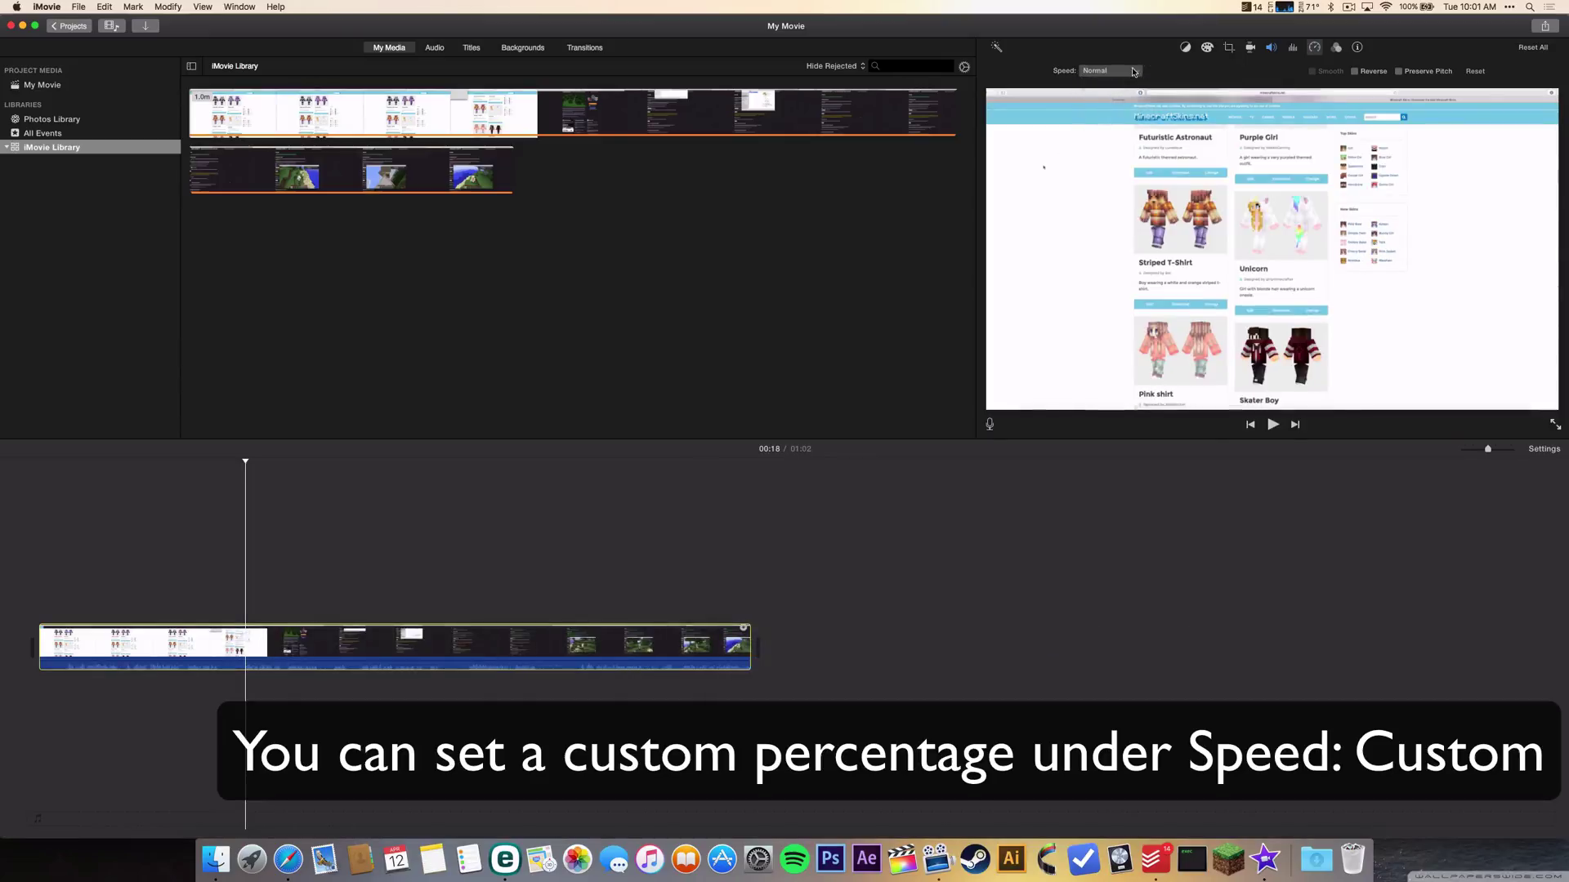
pyautogui.click(1110, 70)
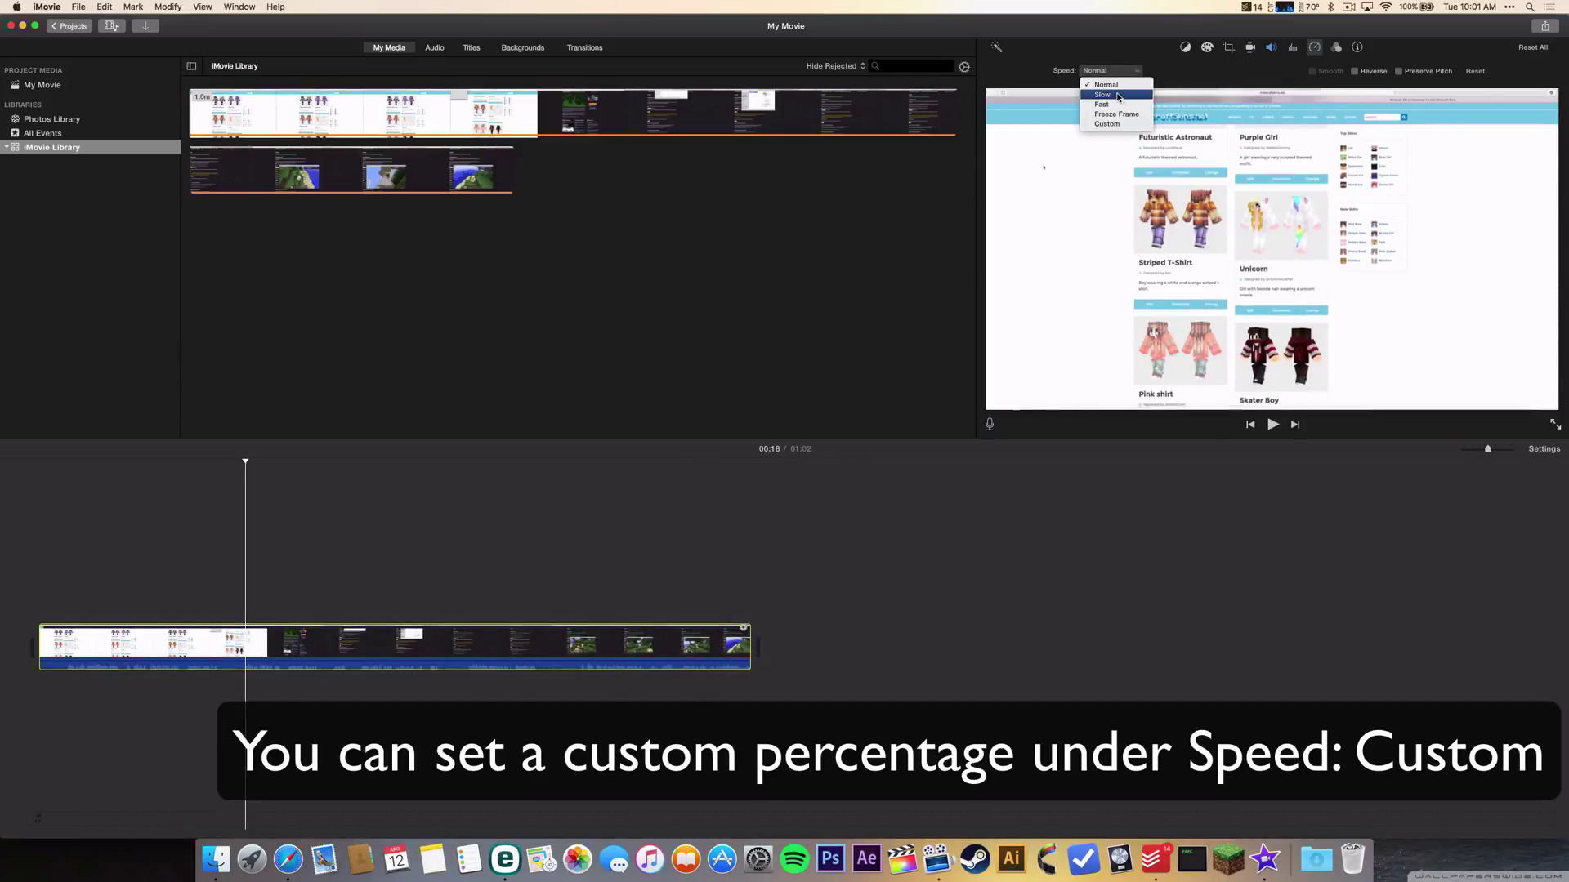
pyautogui.click(1101, 94)
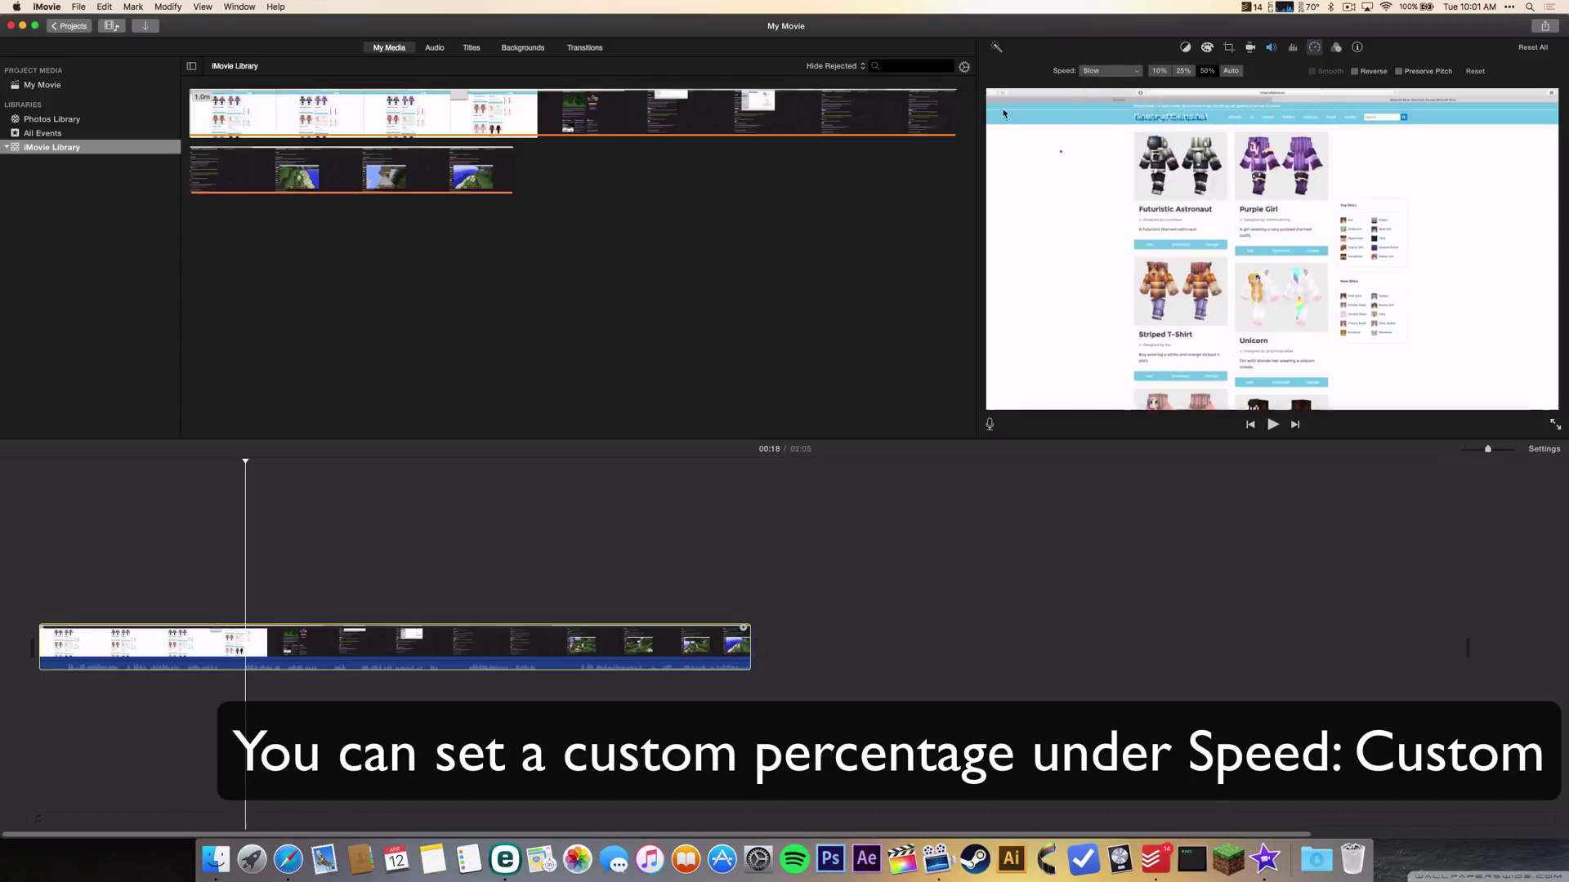
pyautogui.click(1207, 72)
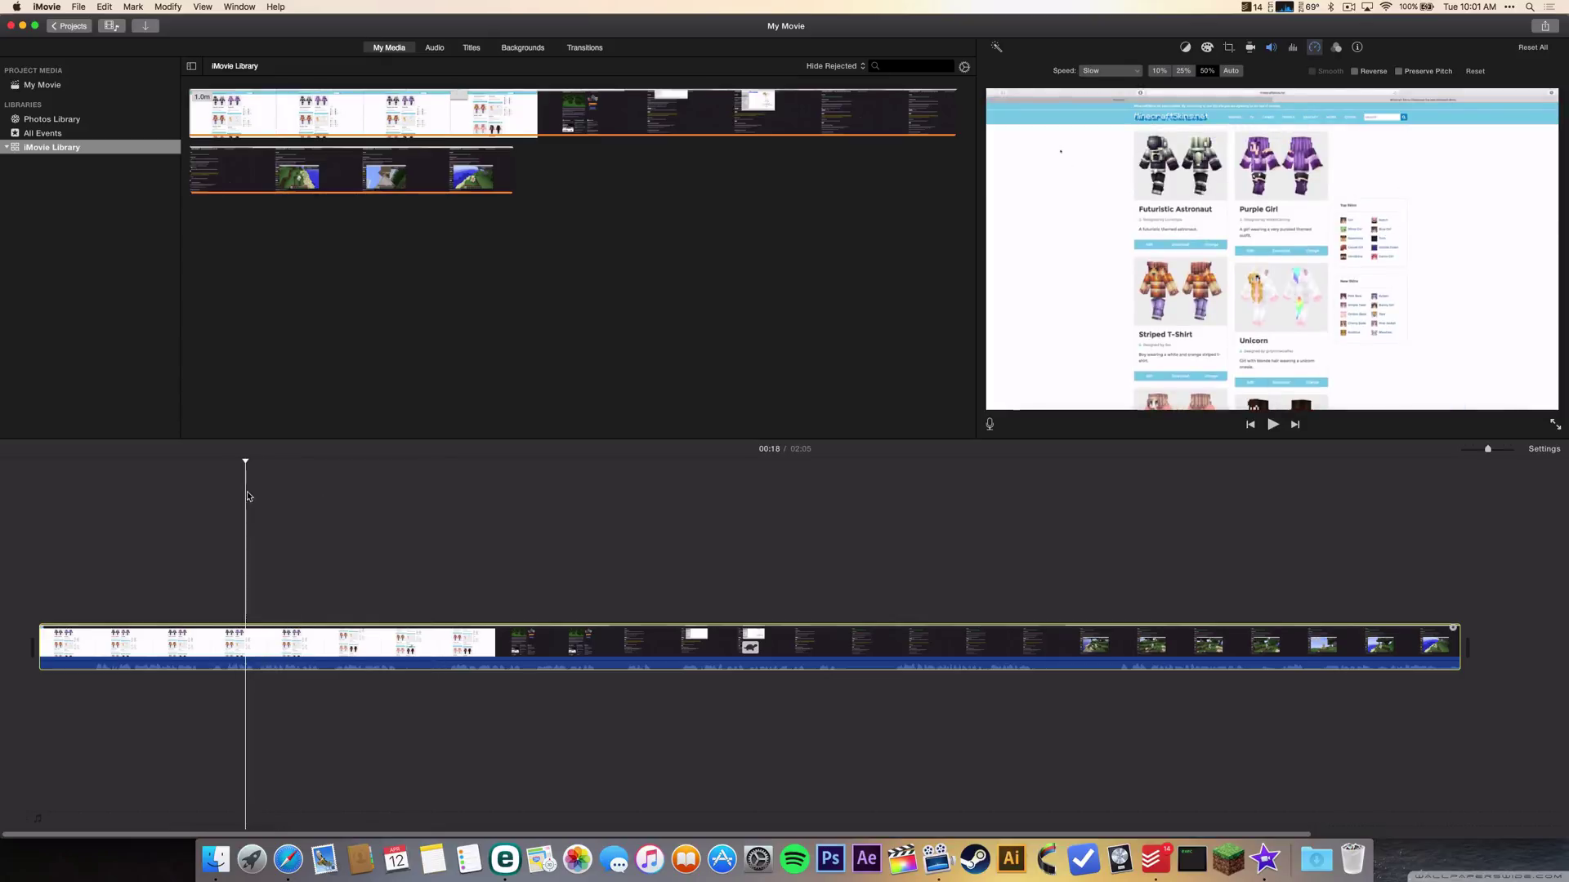
pyautogui.moveTo(628, 264)
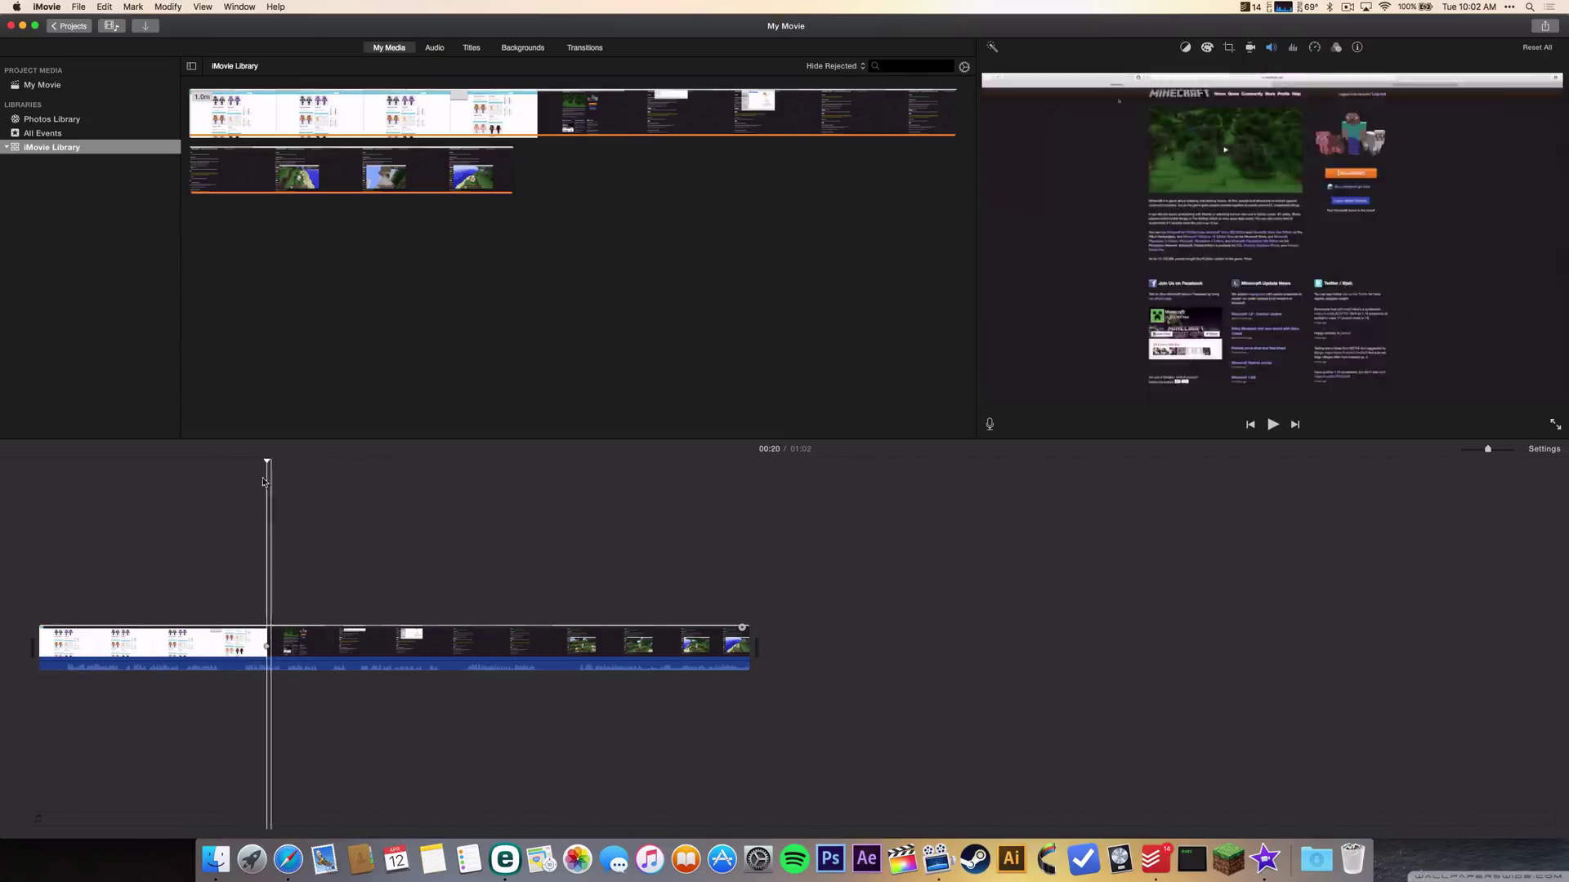
# Select the short section between the two cuts, about 0:20 to 0:25
pyautogui.click(167, 7)
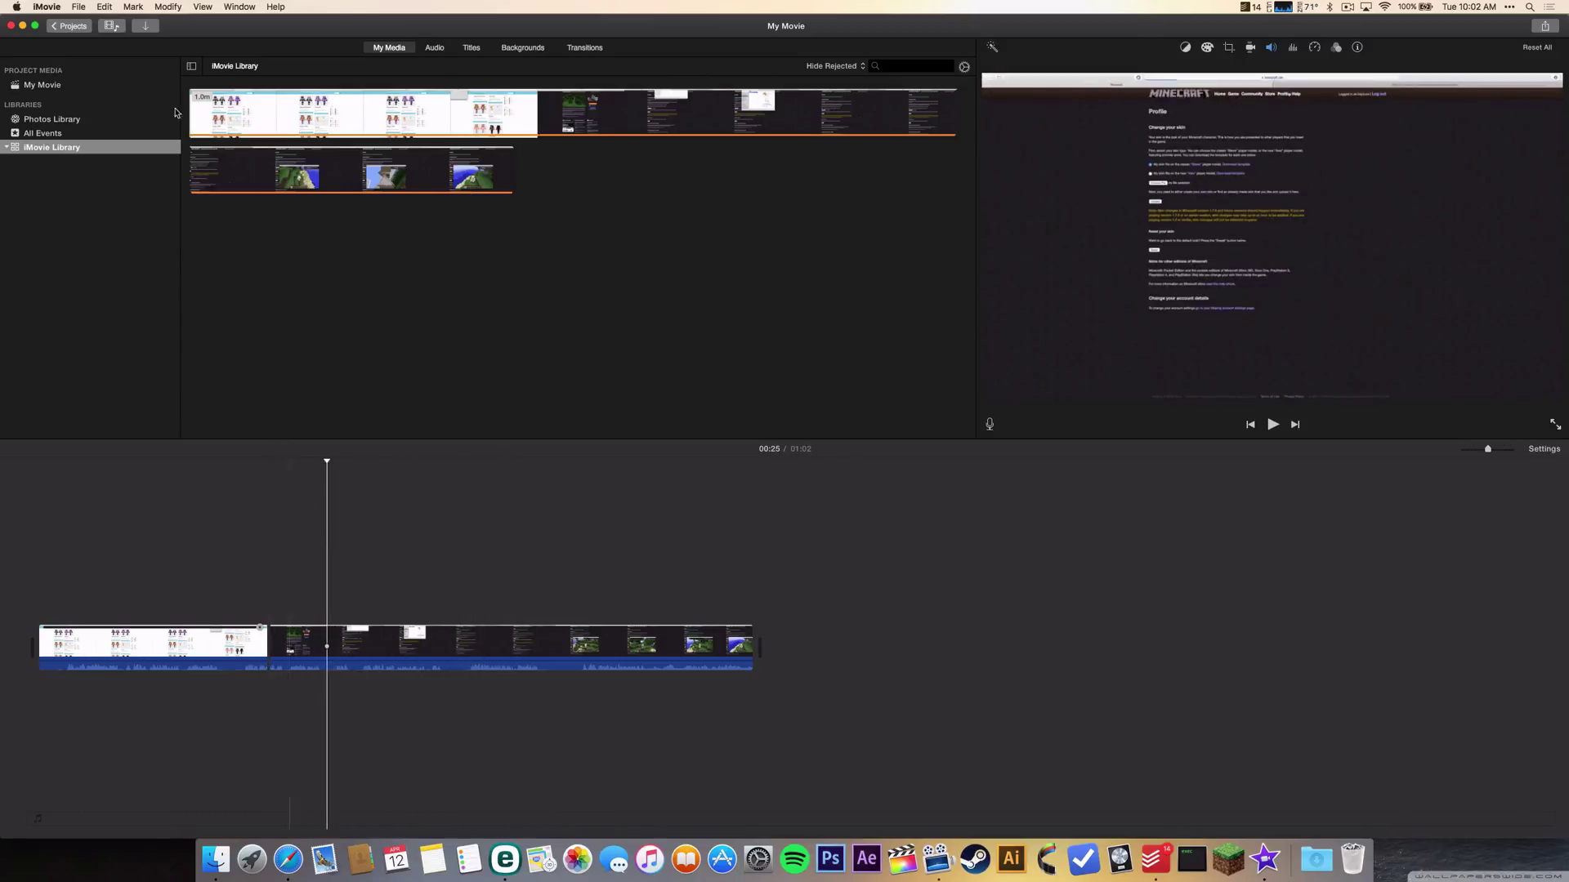
pyautogui.click(166, 7)
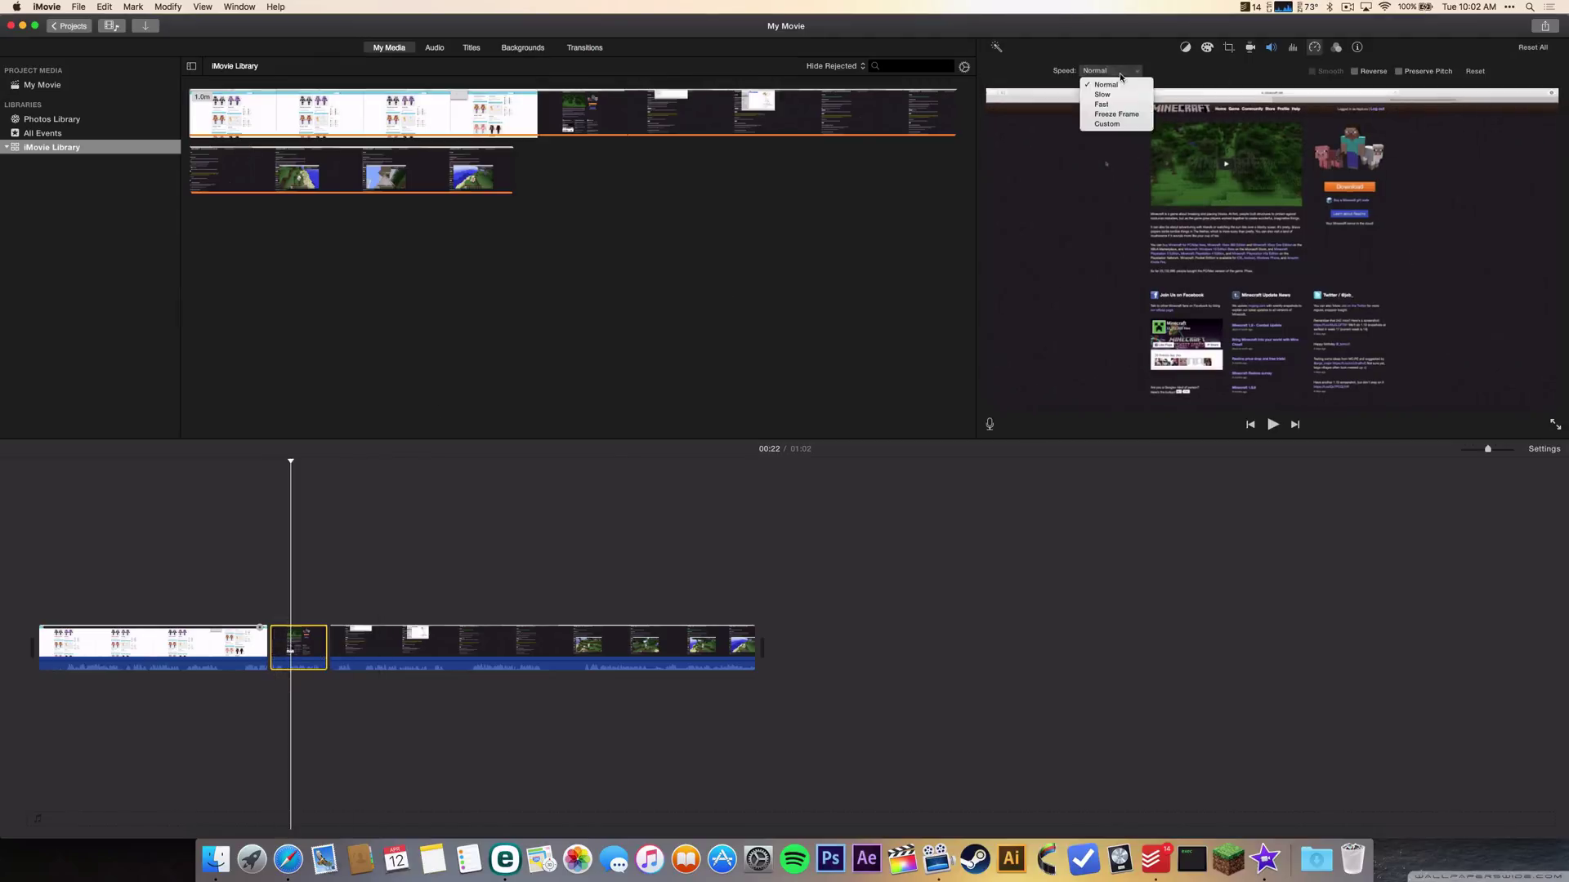
# Slow the middle section to 50% with Preserve Pitch on, then play it back
pyautogui.click(1100, 94)
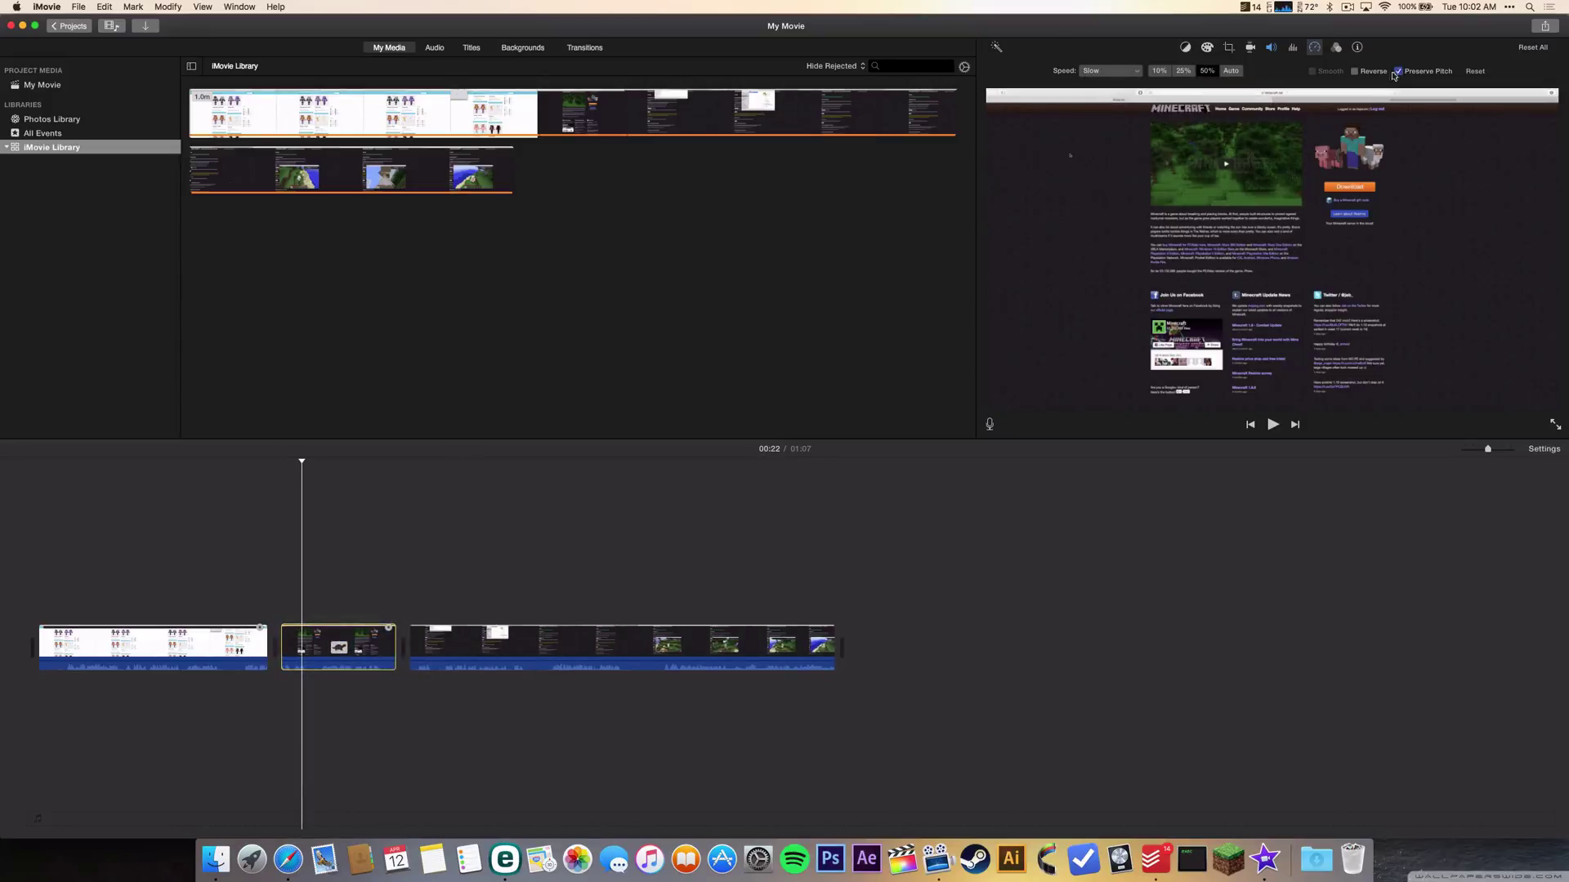
pyautogui.click(336, 647)
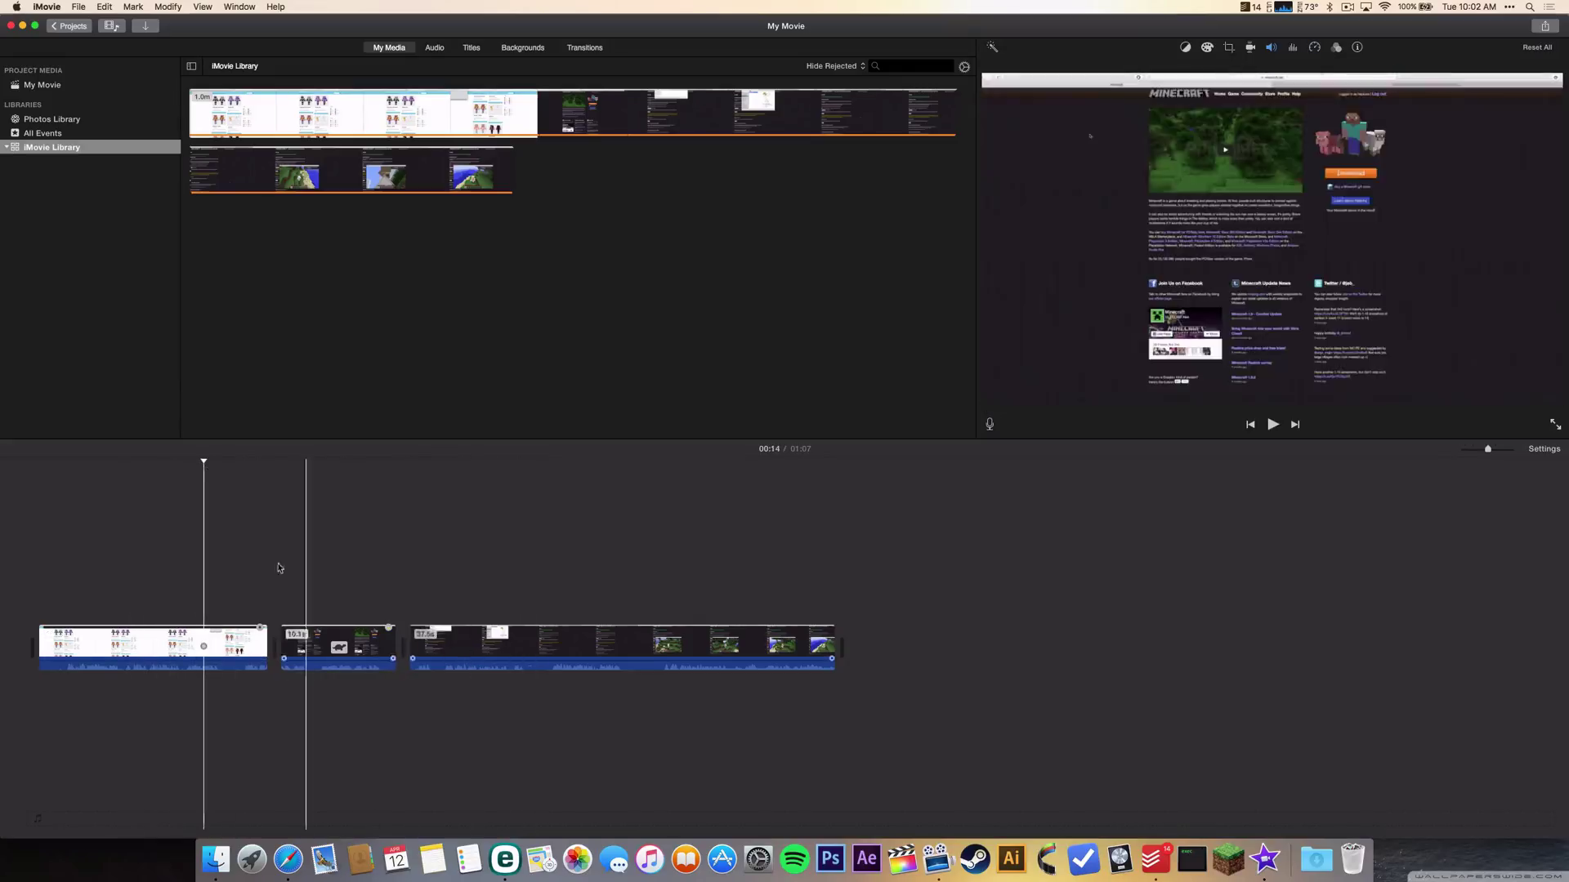
pyautogui.click(1272, 424)
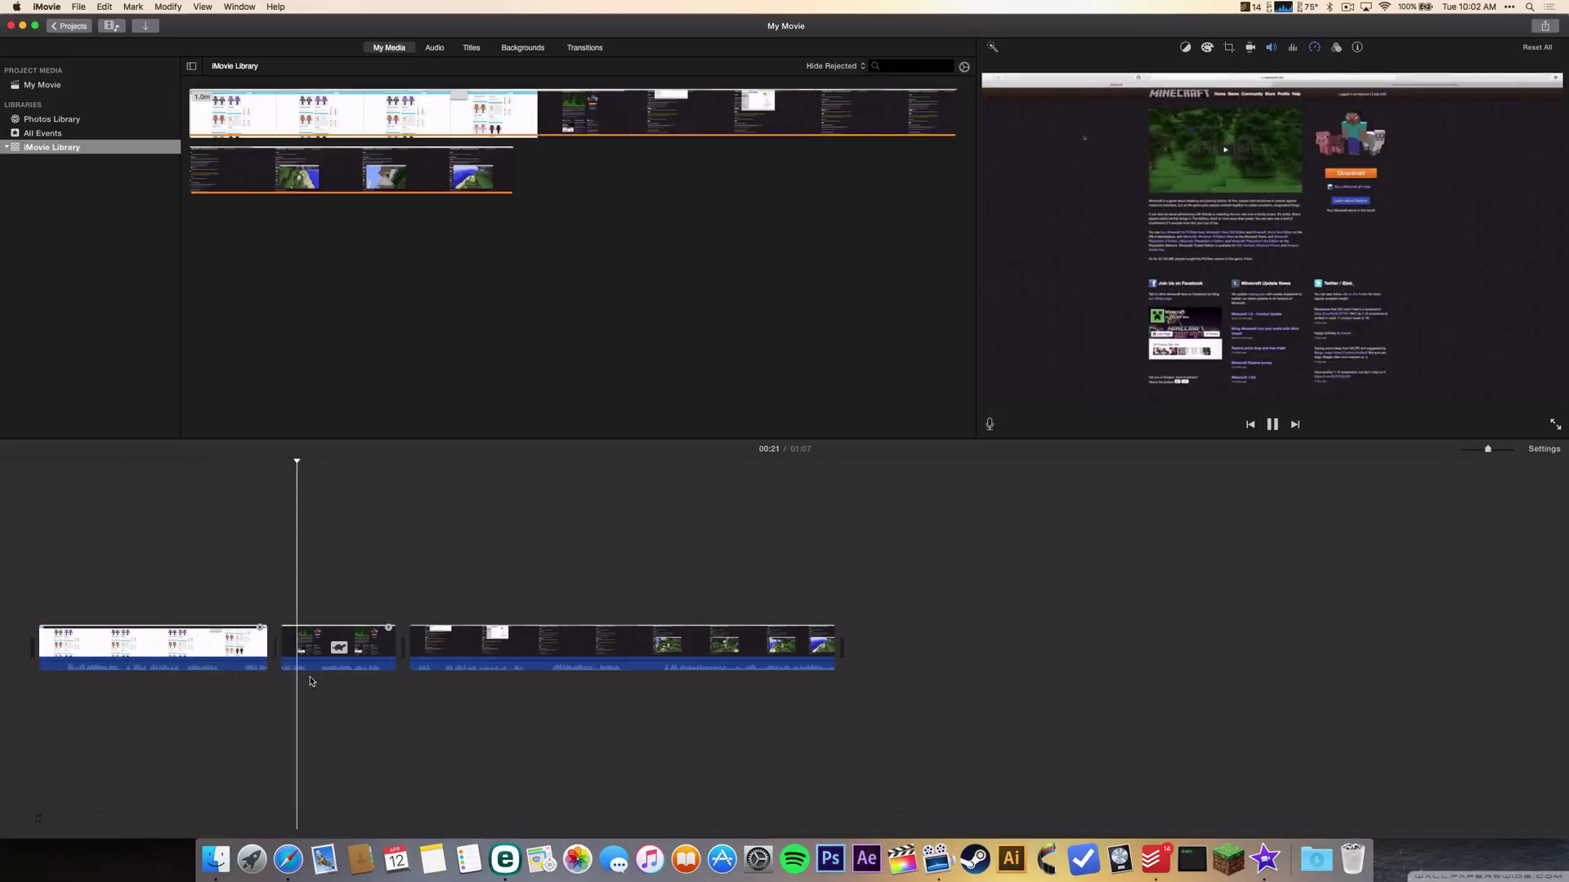